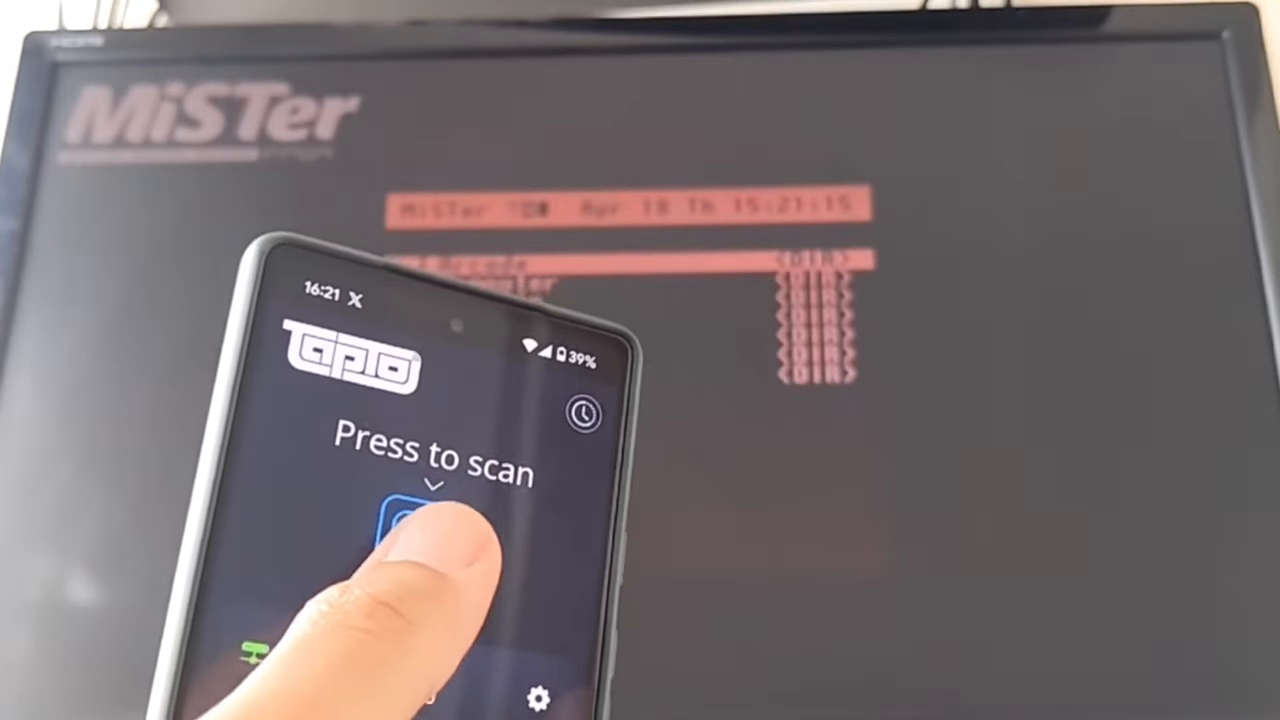
- Run the update_all script from Scripts and bring up its Update All 2.1 Settings menu
{"action": "left_click", "coordinate": [430, 520]}
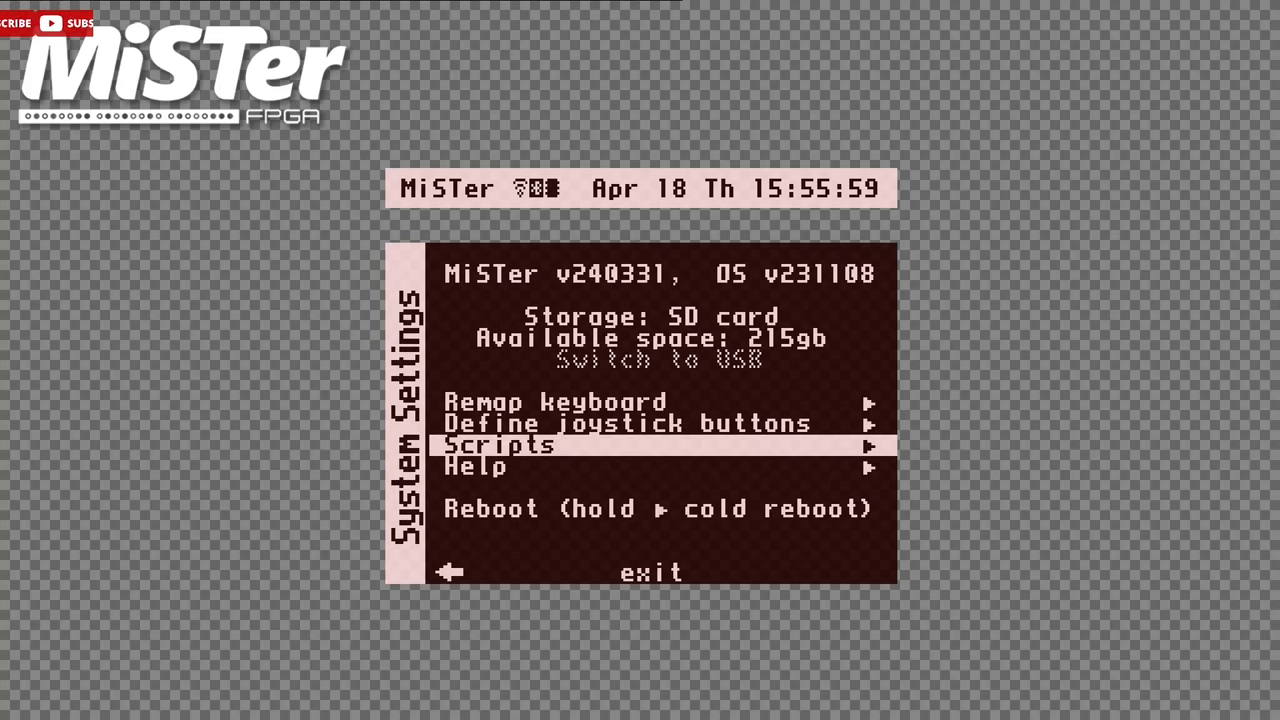
{"action": "left_click", "coordinate": [500, 444]}
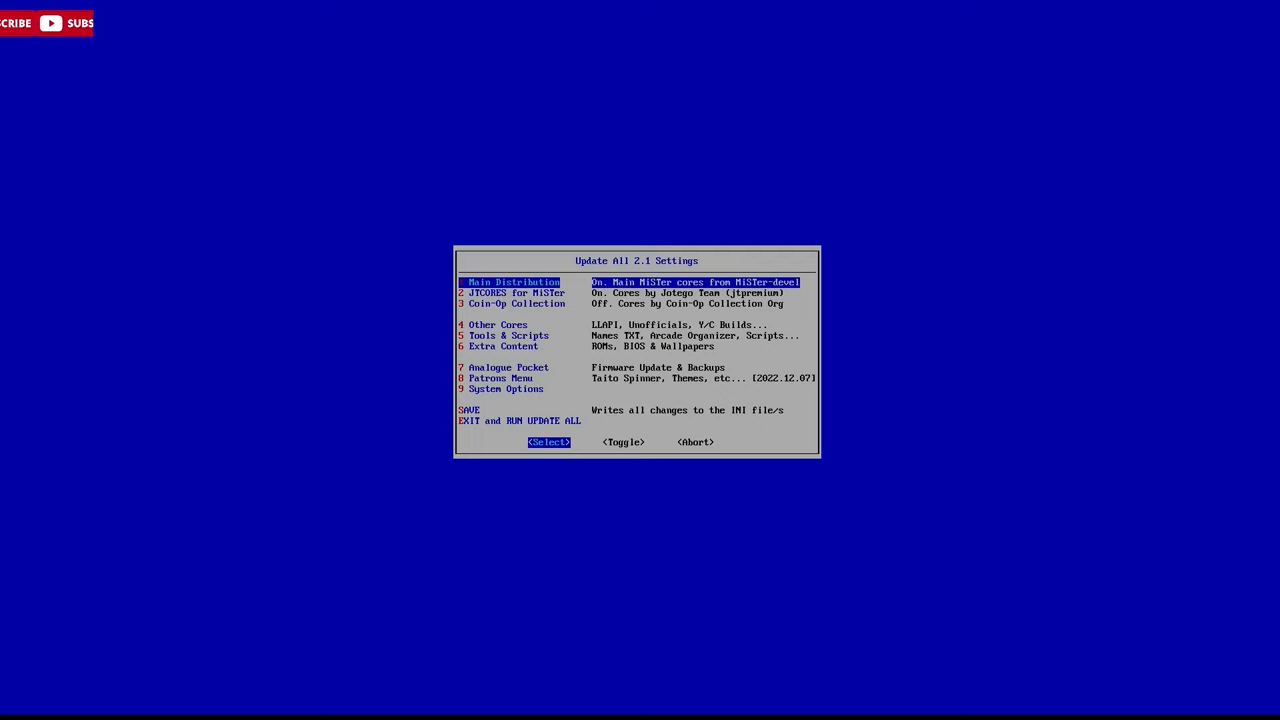
- Switch MiSTer Extensions (wizzo) on under 5 Tools & Scripts and save the settings file
{"action": "key", "text": "Down"}
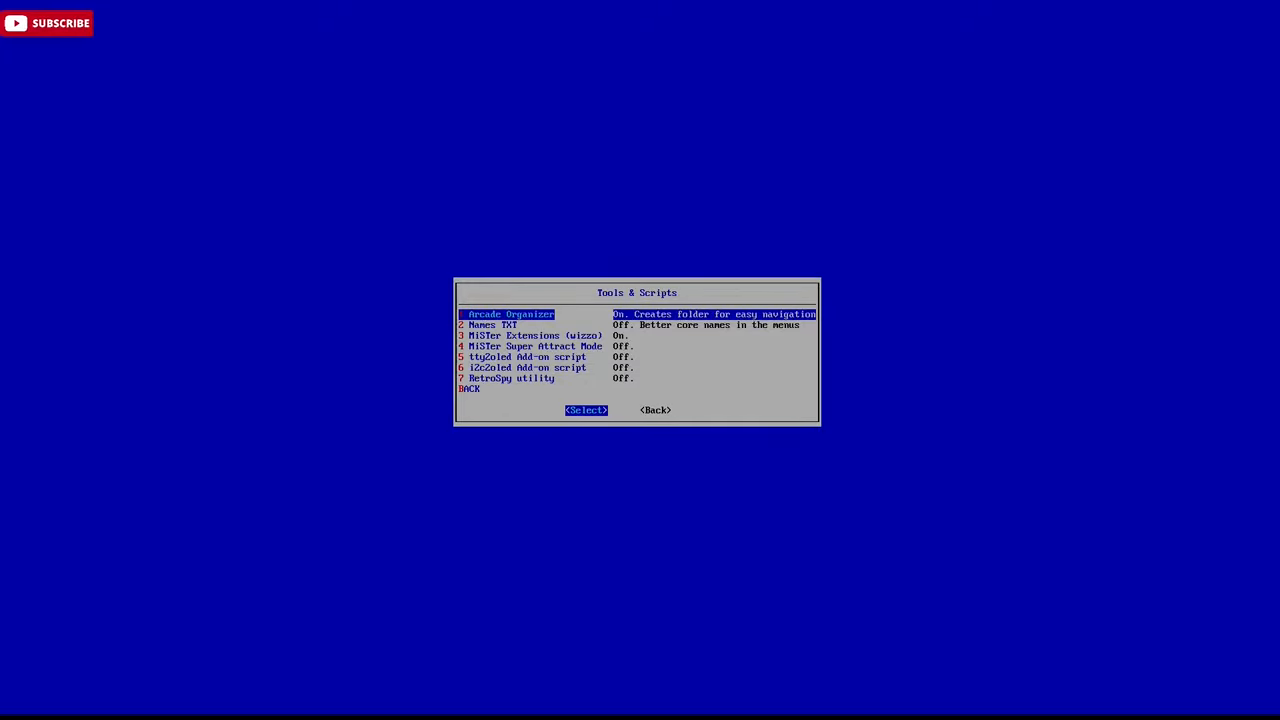
{"action": "key", "text": "down"}
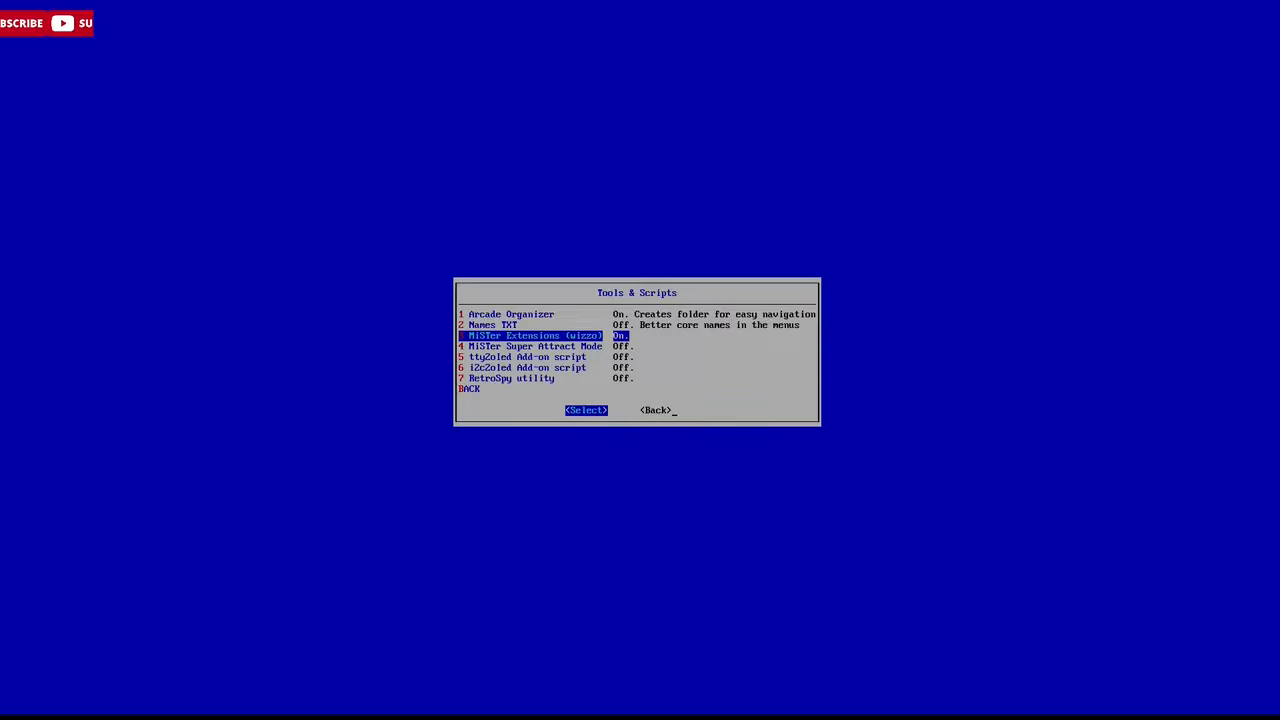
{"action": "key", "text": "Down"}
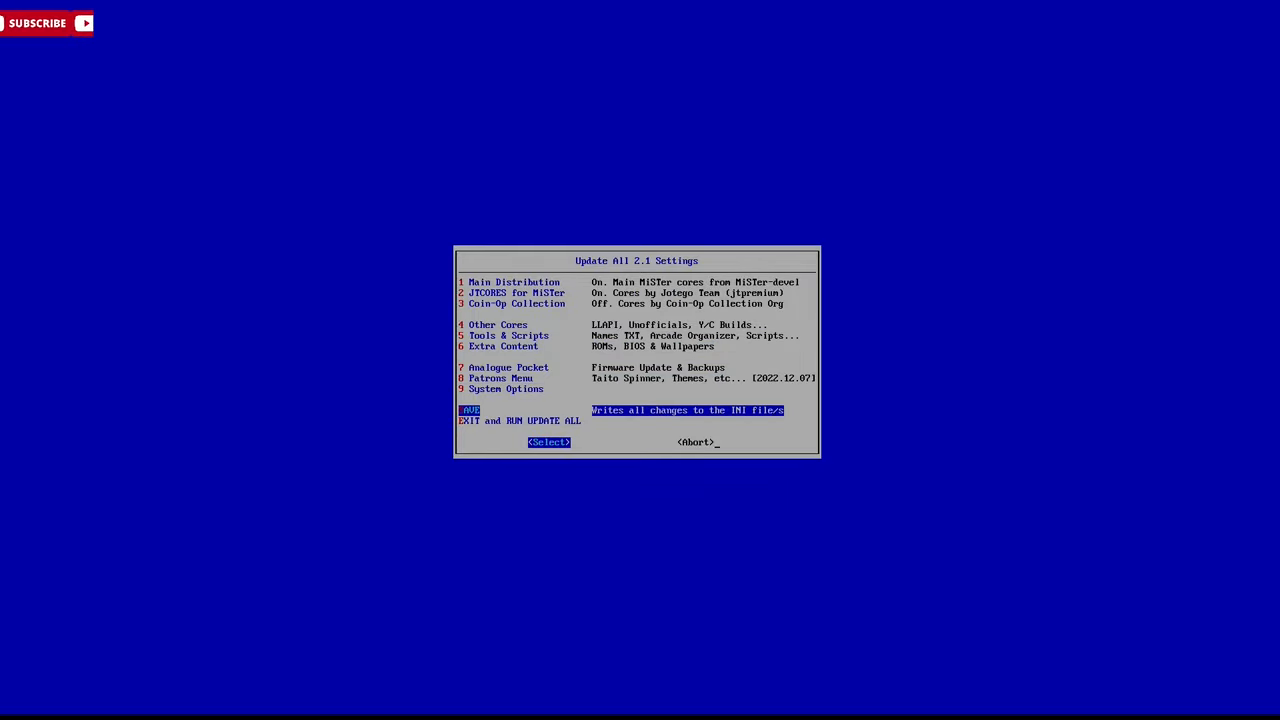
{"action": "key", "text": "Down"}
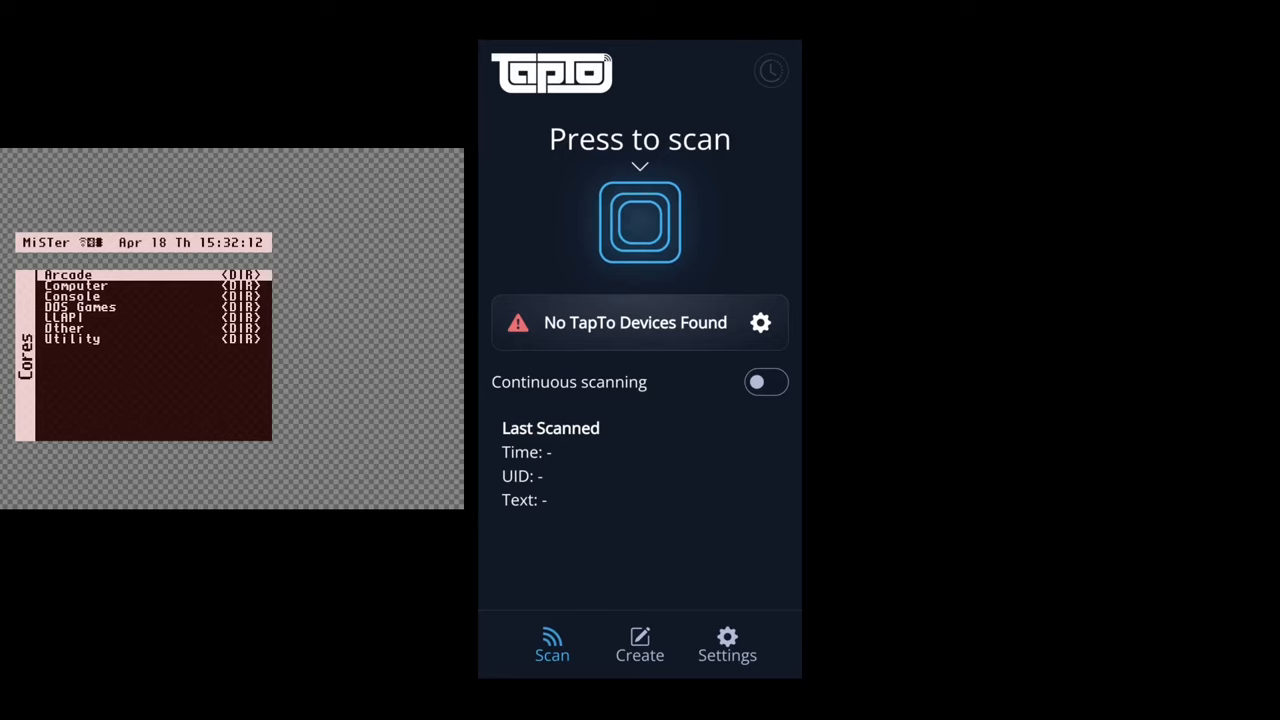
- Change the device address to 192.168.1.195 in Settings and save so the app connects
{"action": "left_click", "coordinate": [728, 644]}
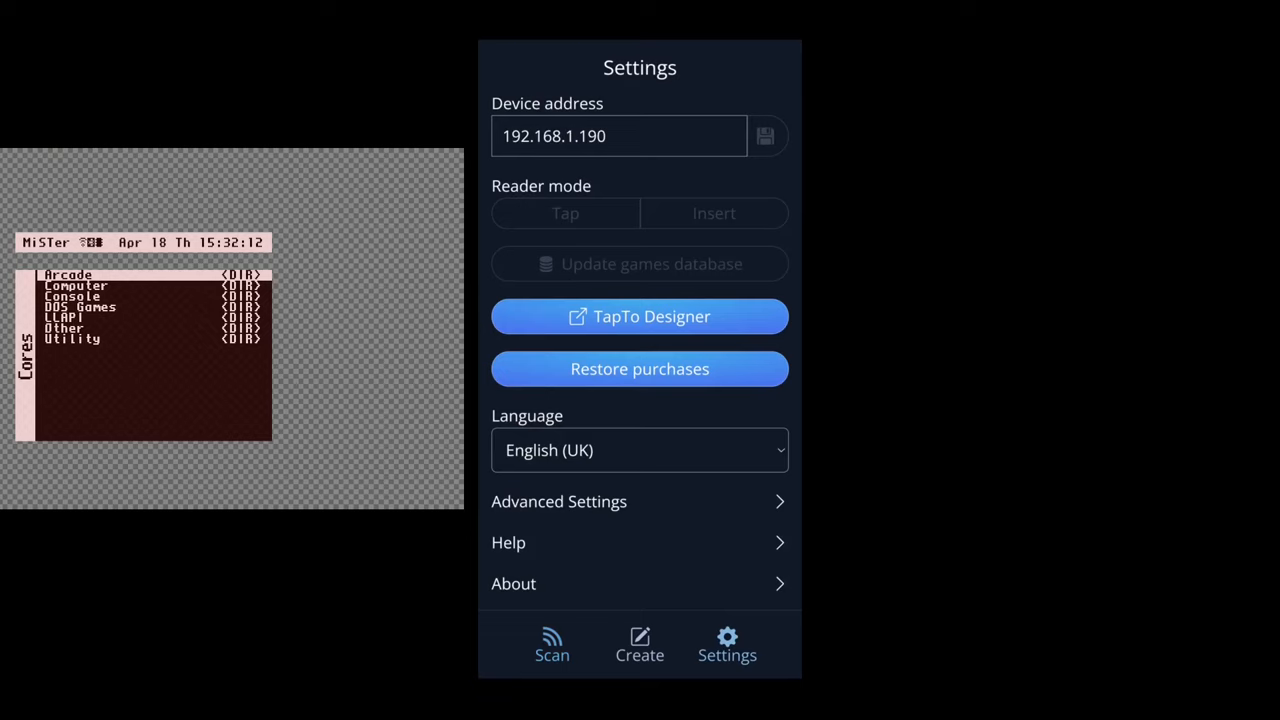
{"action": "left_click", "coordinate": [618, 136]}
{"action": "type", "text": "192.1"}
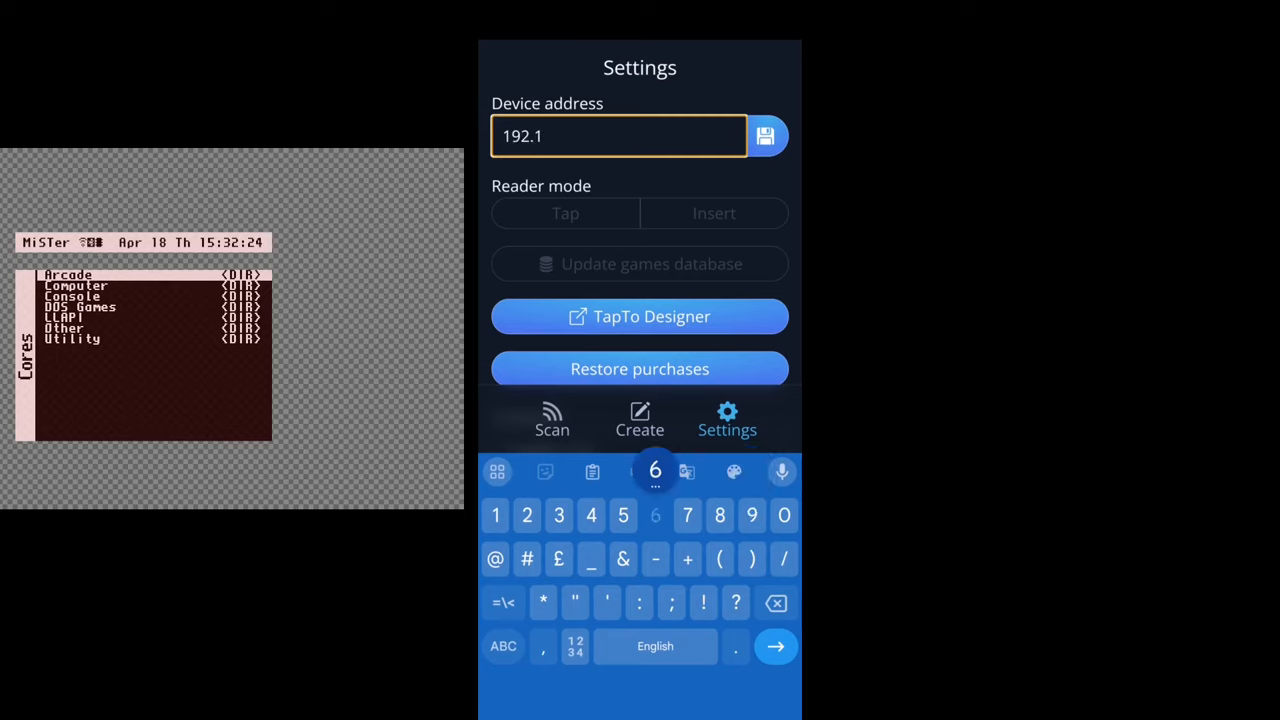
{"action": "type", "text": "68.1."}
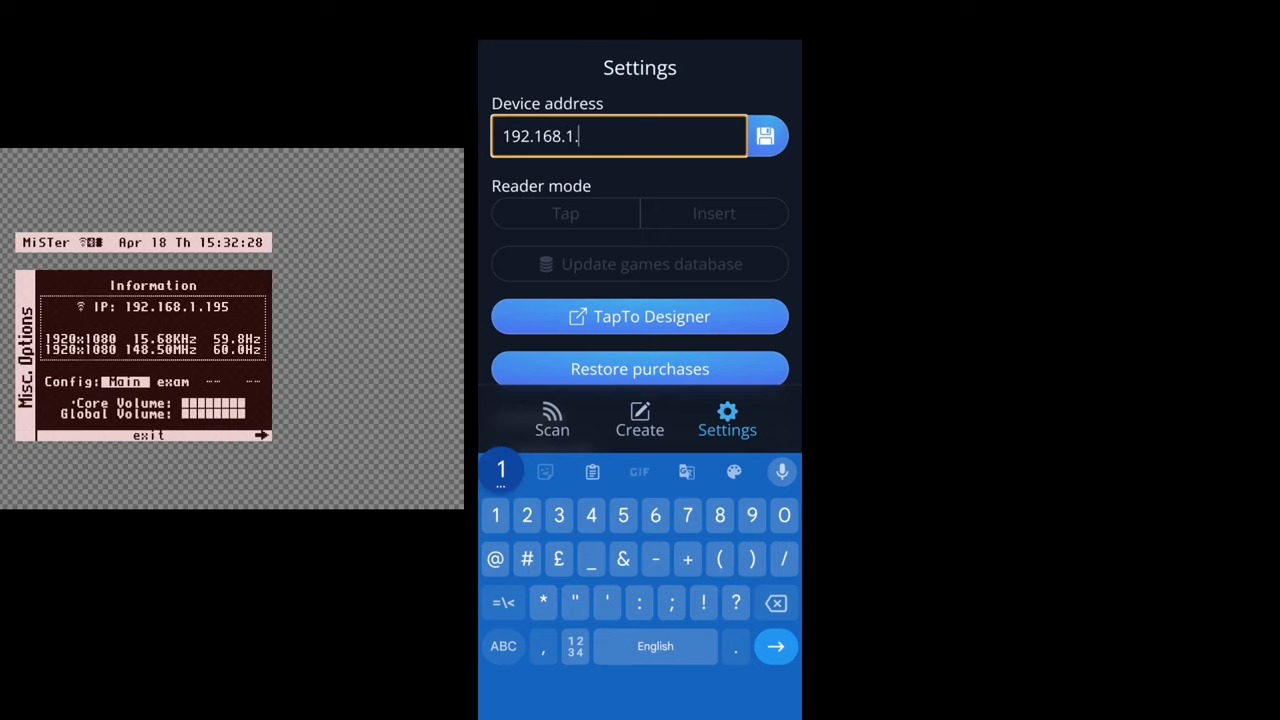
{"action": "type", "text": "195"}
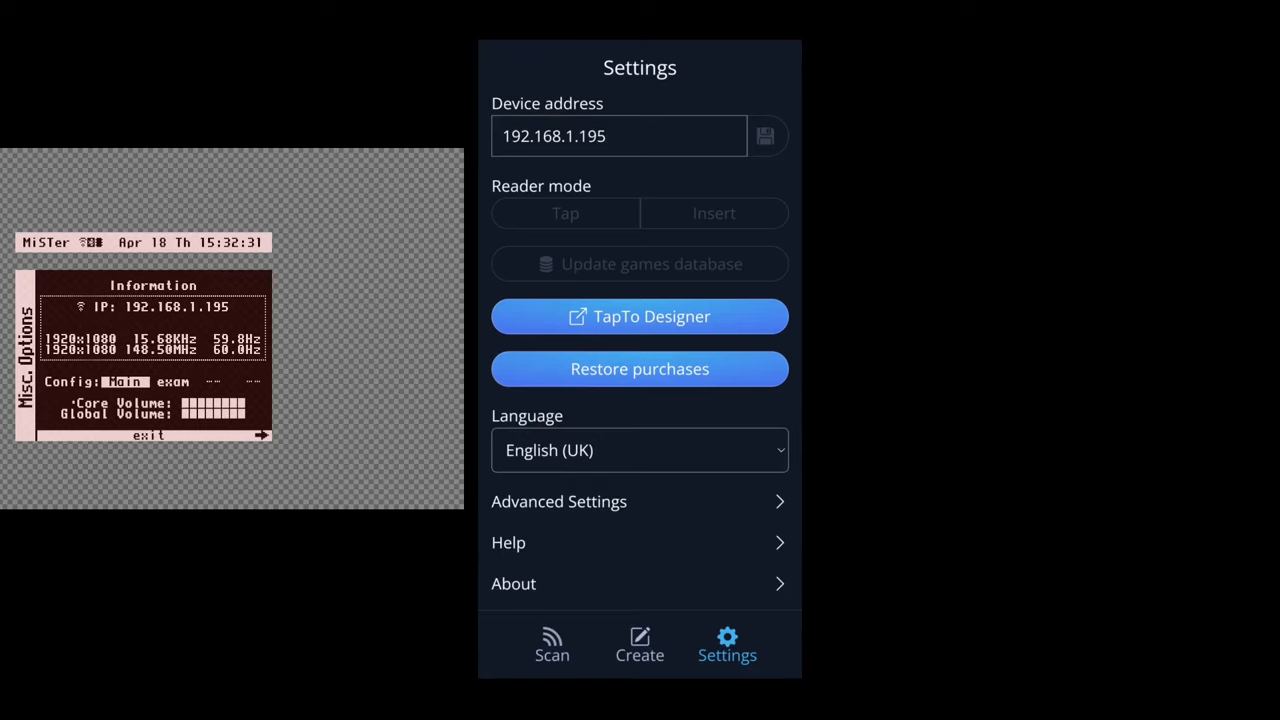
{"action": "left_click", "coordinate": [552, 644]}
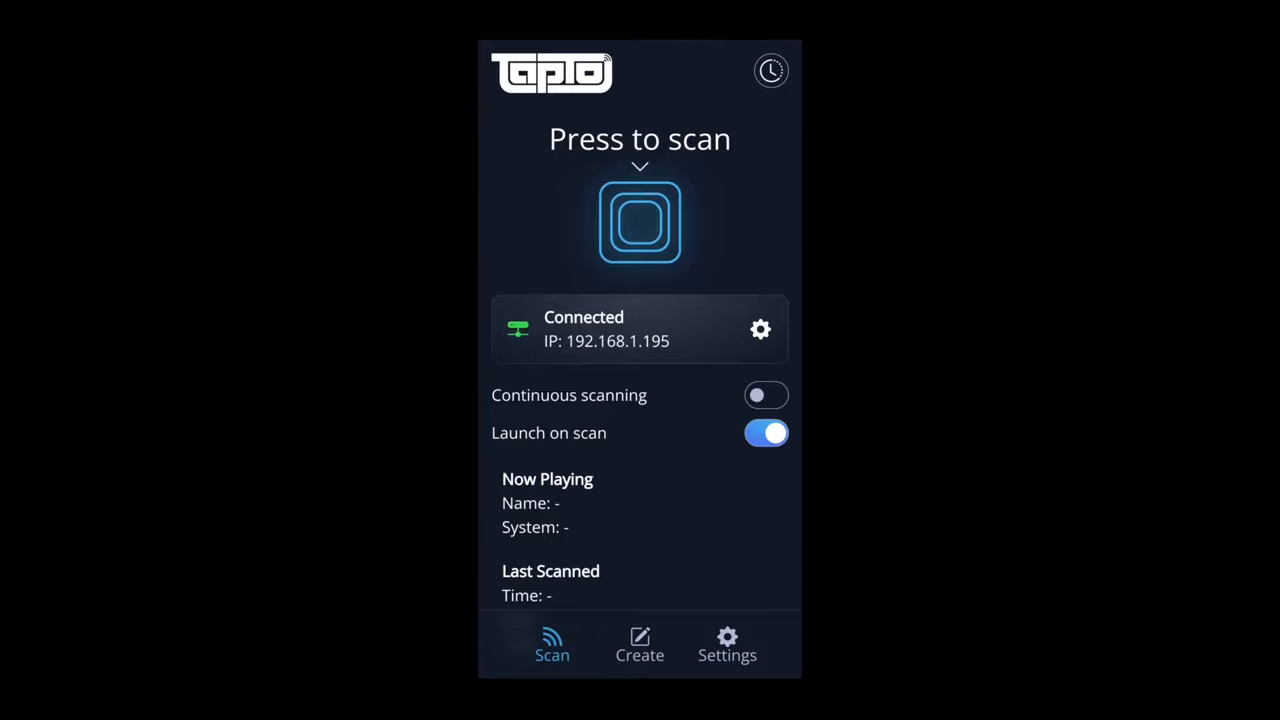
- Create a new tag by searching the connected MiSTer for 'Bubble Bobble' games
{"action": "left_click", "coordinate": [640, 644]}
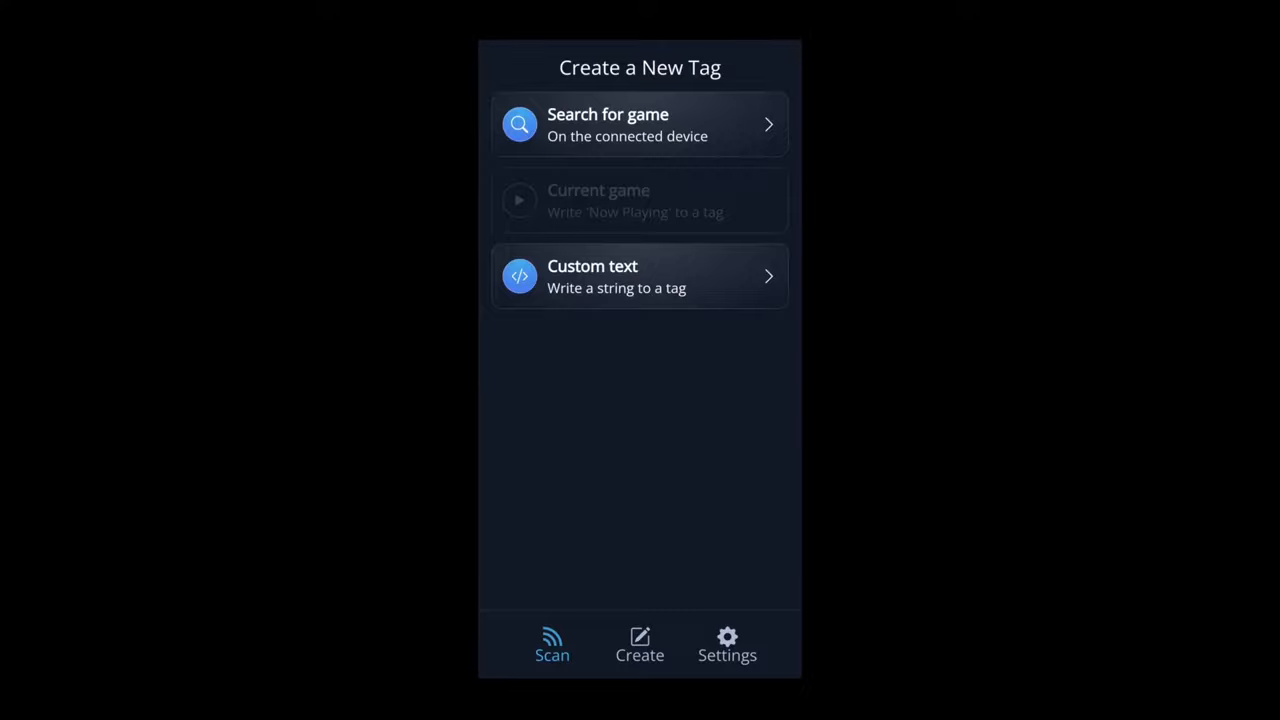
{"action": "left_click", "coordinate": [640, 644]}
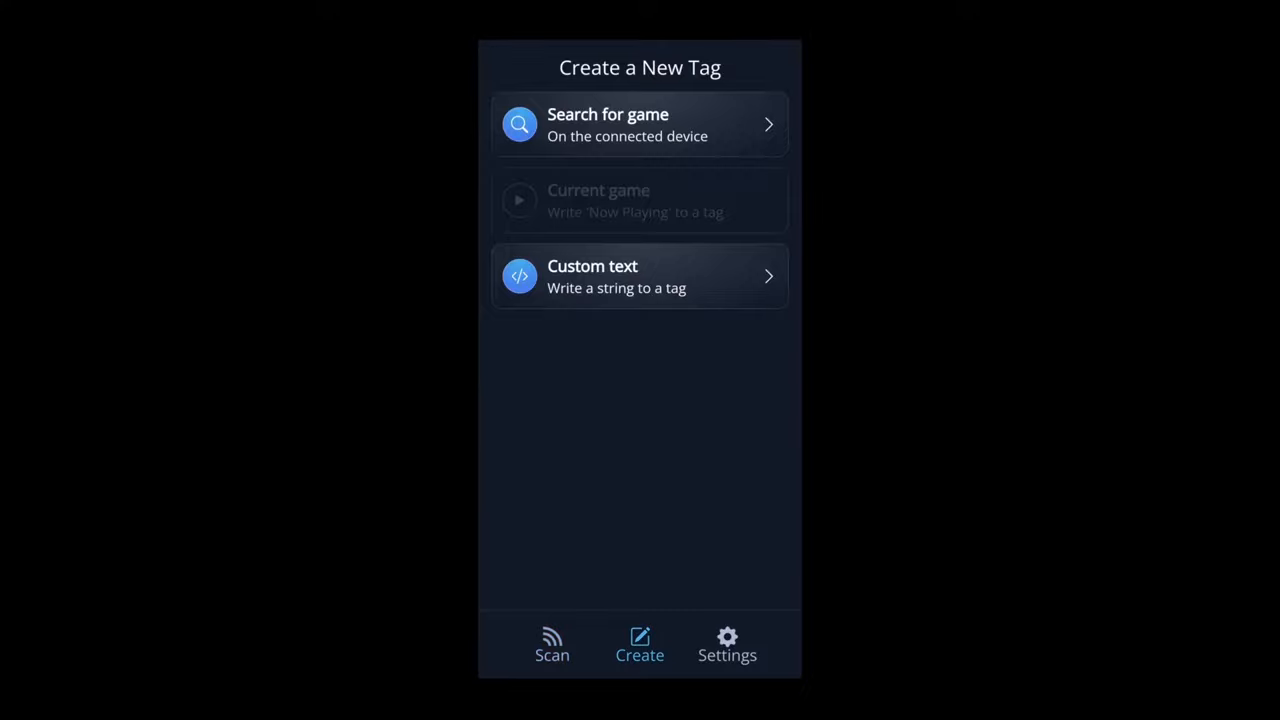
{"action": "left_click", "coordinate": [640, 124]}
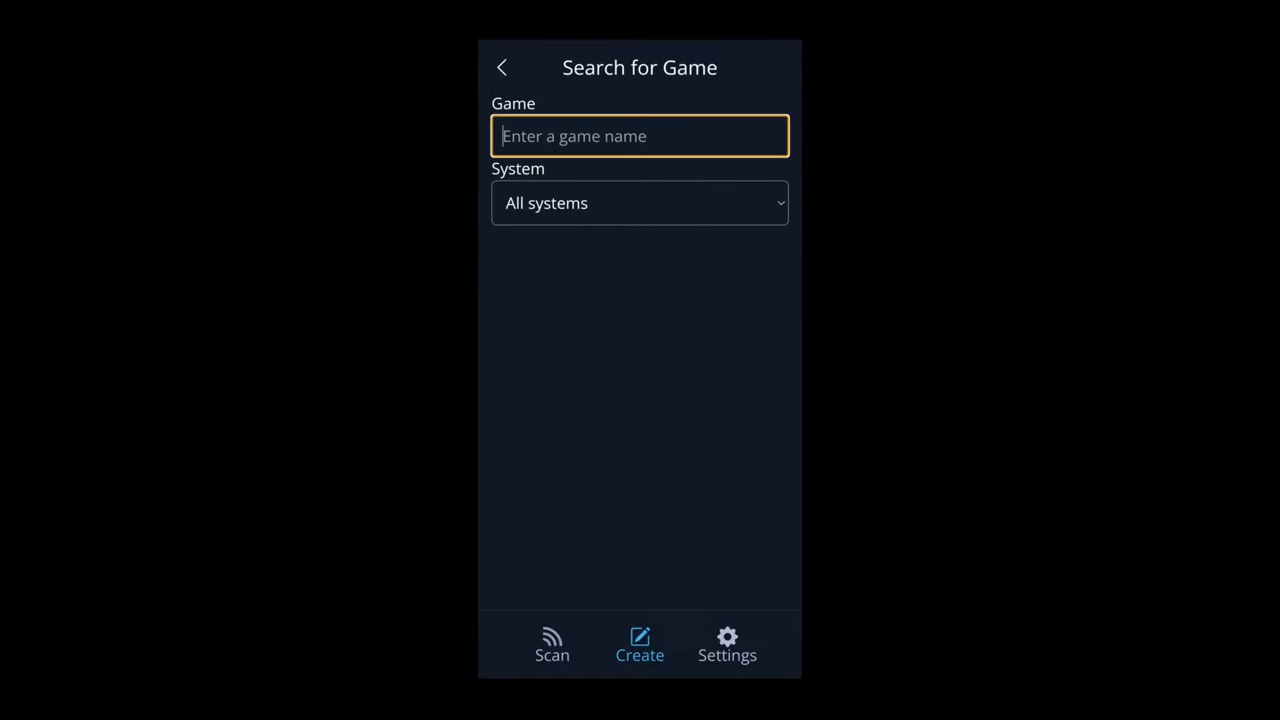
{"action": "left_click", "coordinate": [640, 136]}
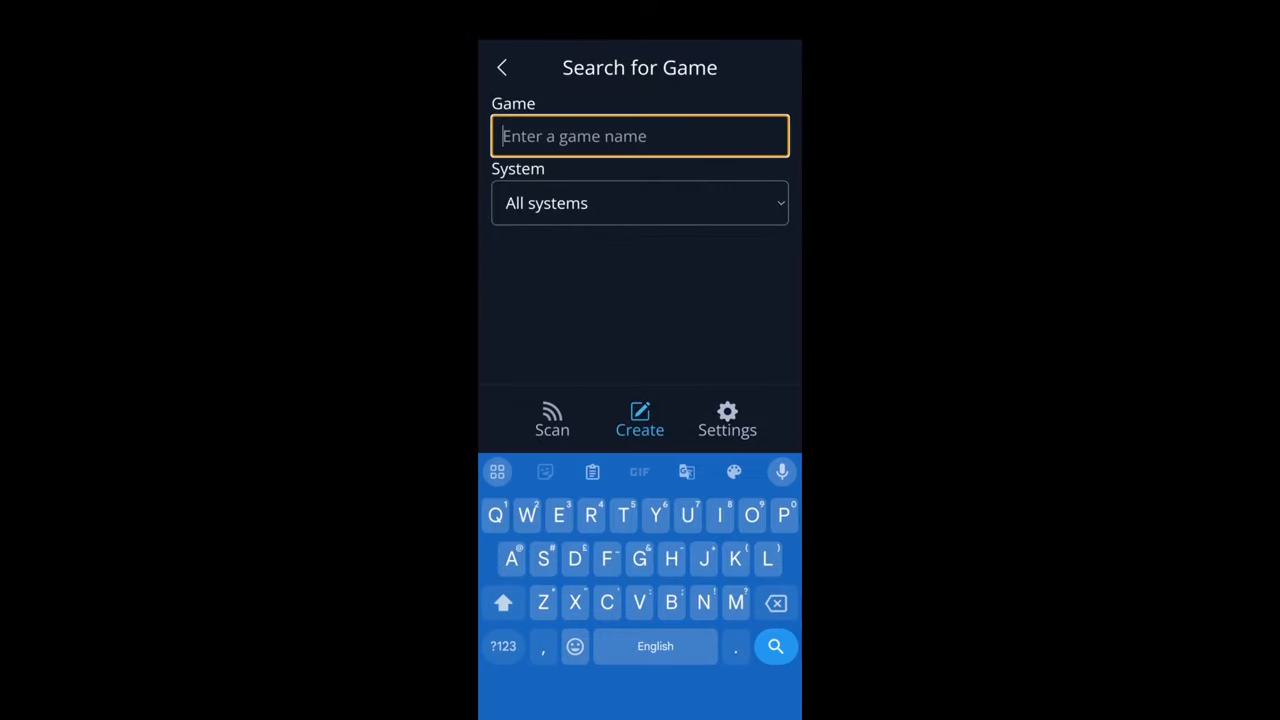
{"action": "type", "text": "Bubble bobbl"}
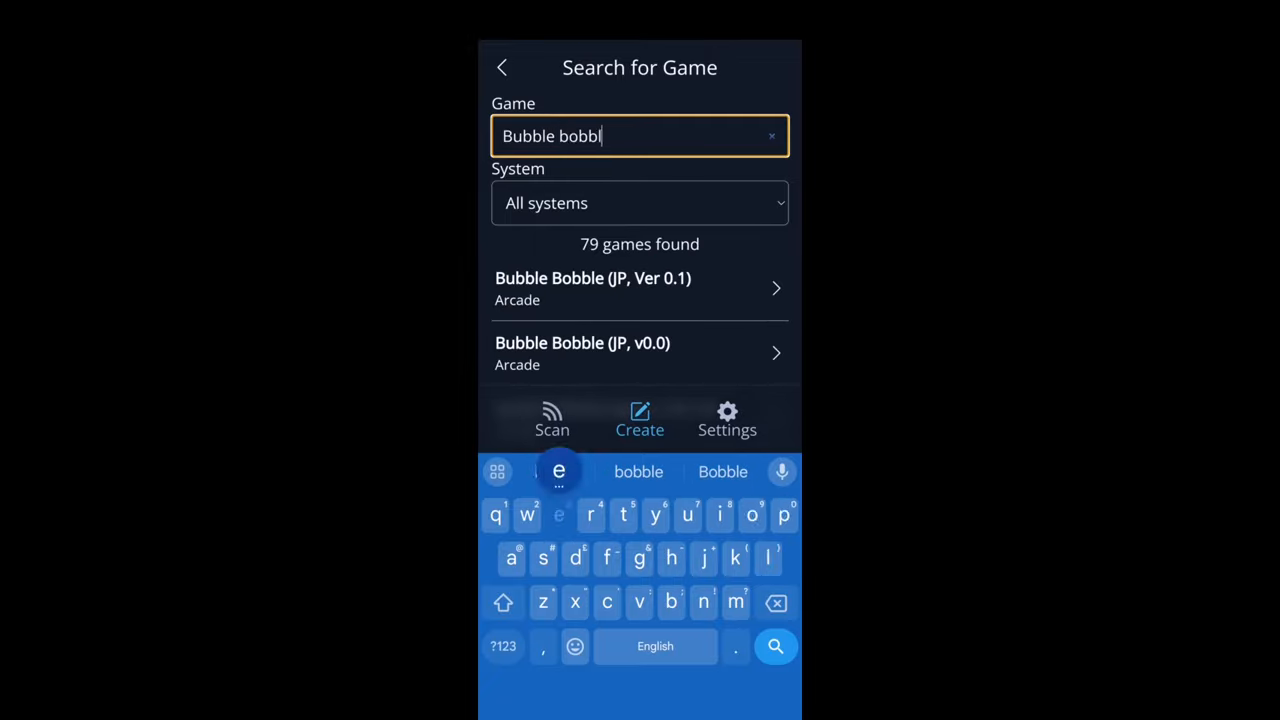
{"action": "key", "text": "e"}
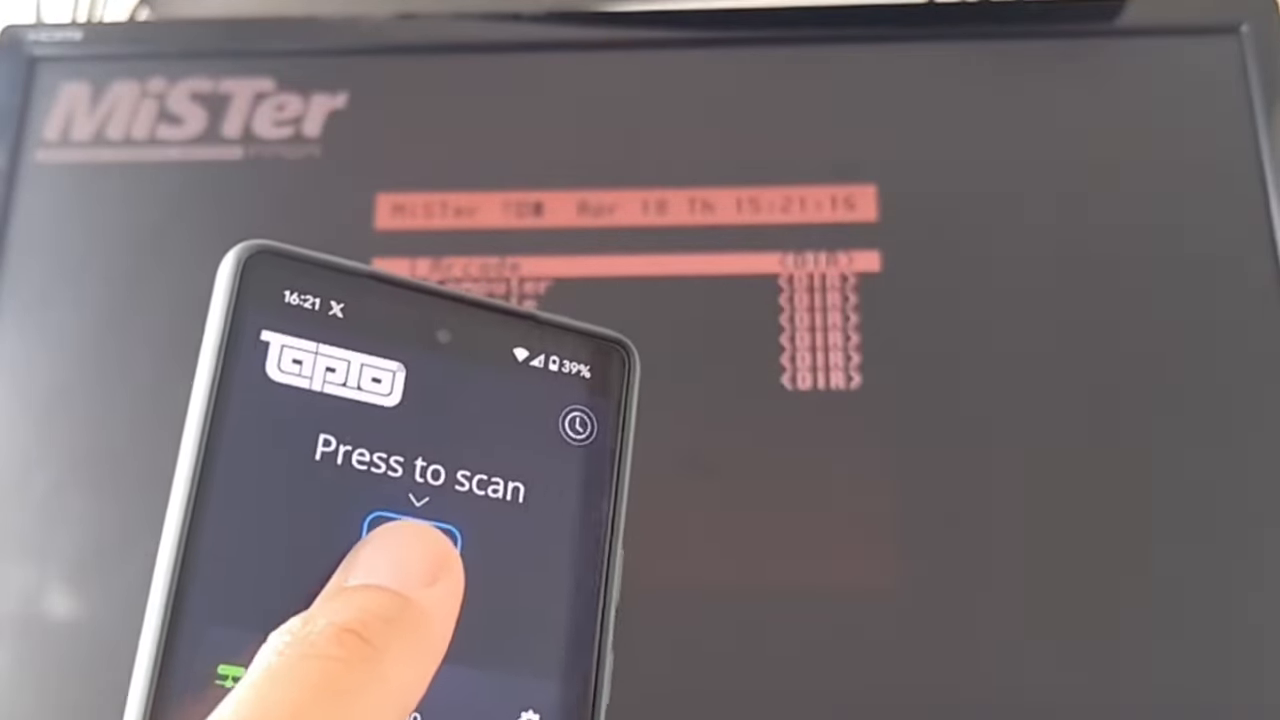
- Scan the written Bubble Bobble NFC tag so the game launches on the MiSTer
{"action": "left_click", "coordinate": [404, 530]}
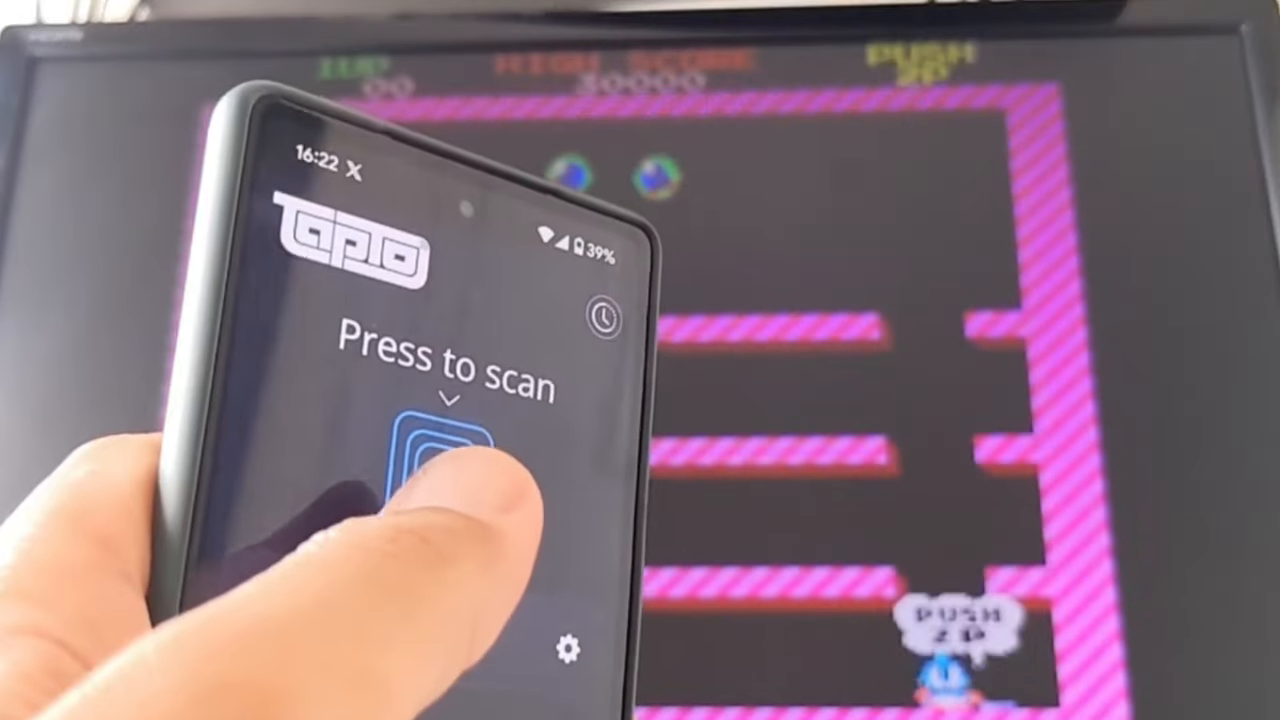
{"action": "left_click", "coordinate": [430, 460]}
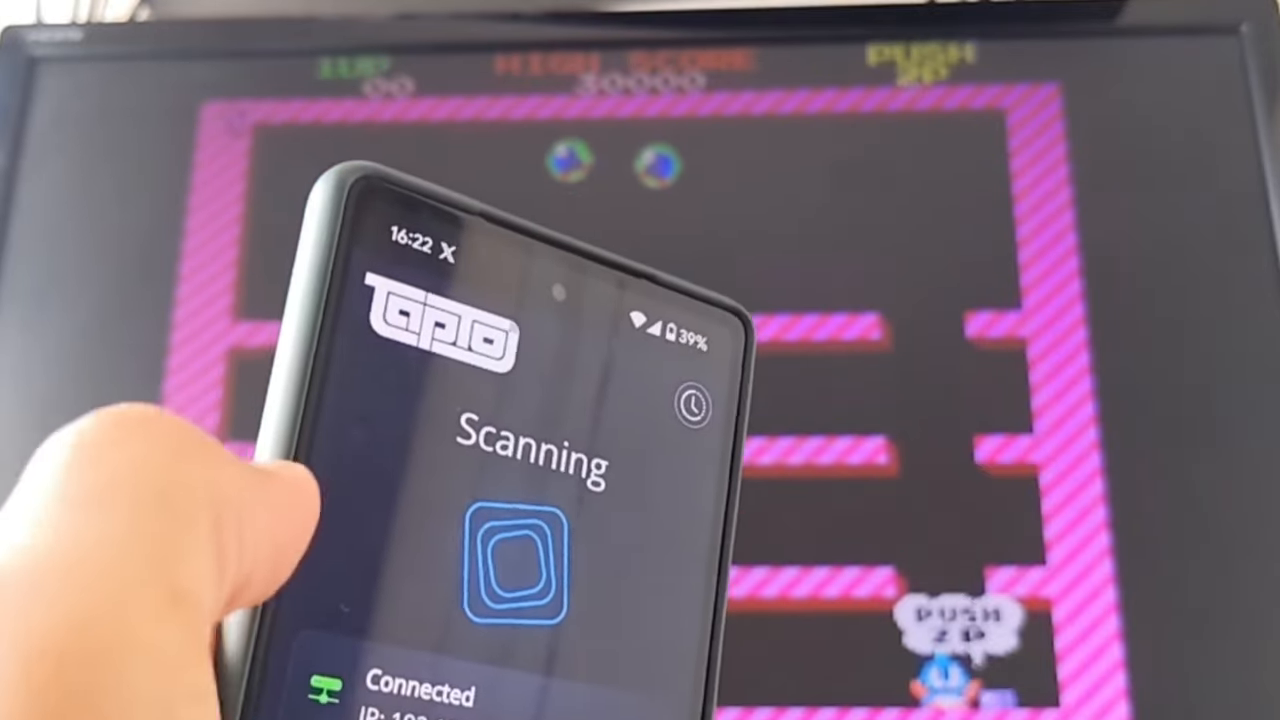